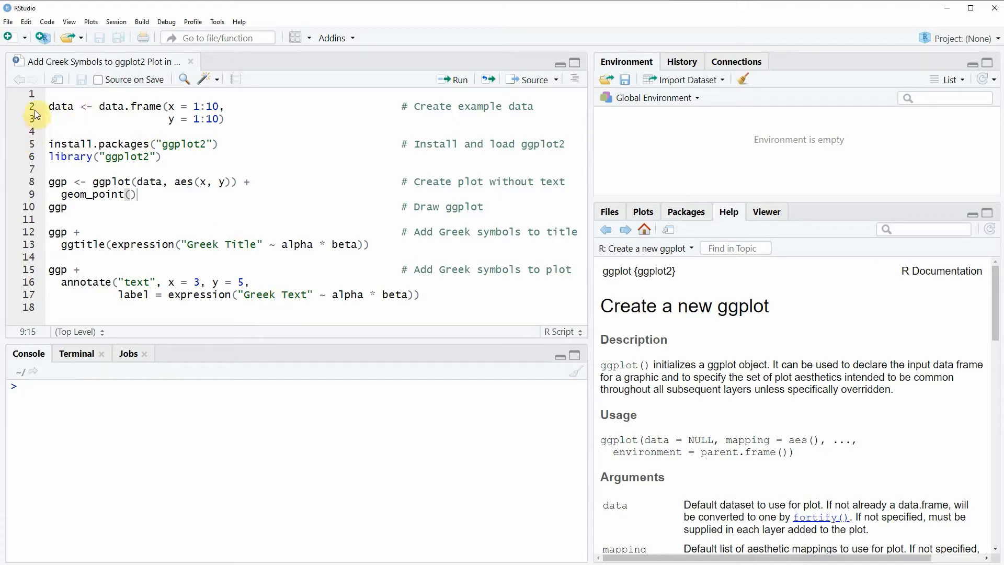
# Step: Run the data.frame code for x and y 1–10 and library("ggplot2")
pyautogui.click(57, 107)
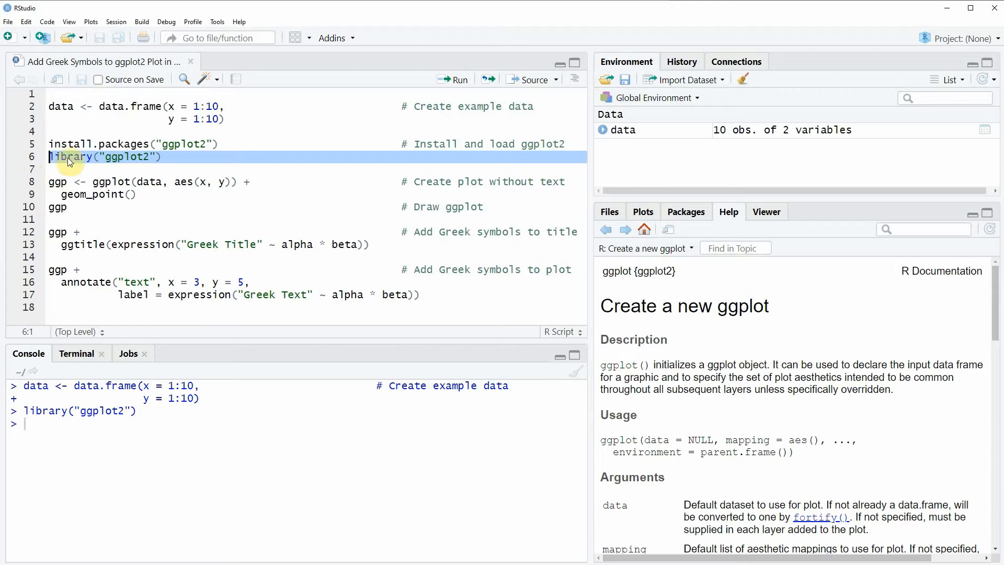
pyautogui.moveTo(85, 165)
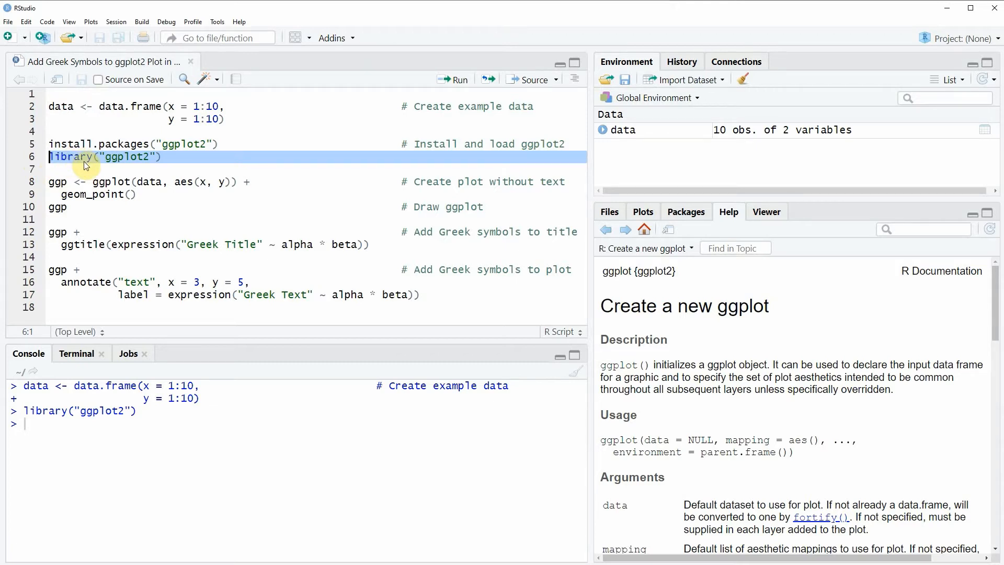
pyautogui.moveTo(28, 191)
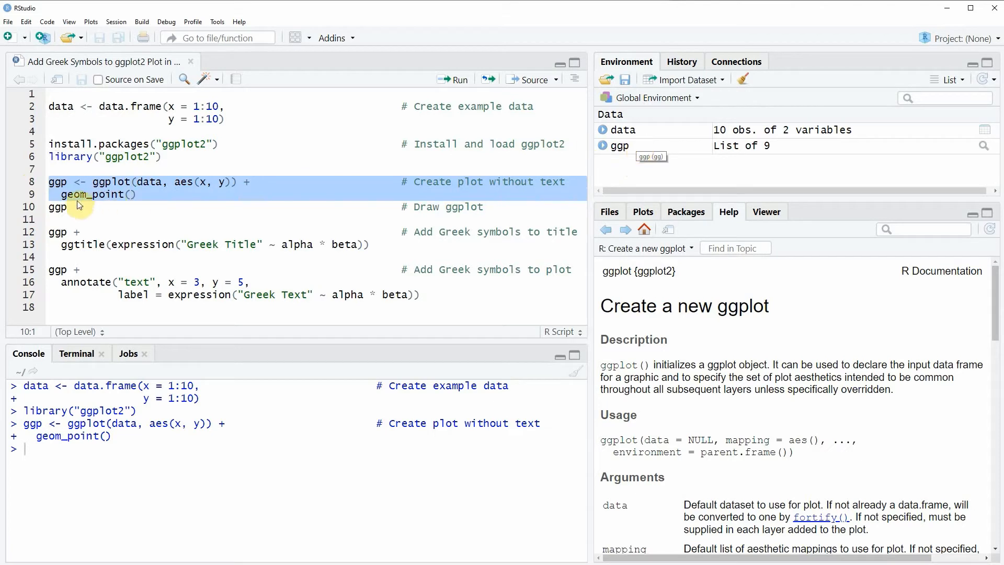
# Step: Create the ggp scatterplot object and draw its ten diagonal points in the Plots pane
pyautogui.click(57, 208)
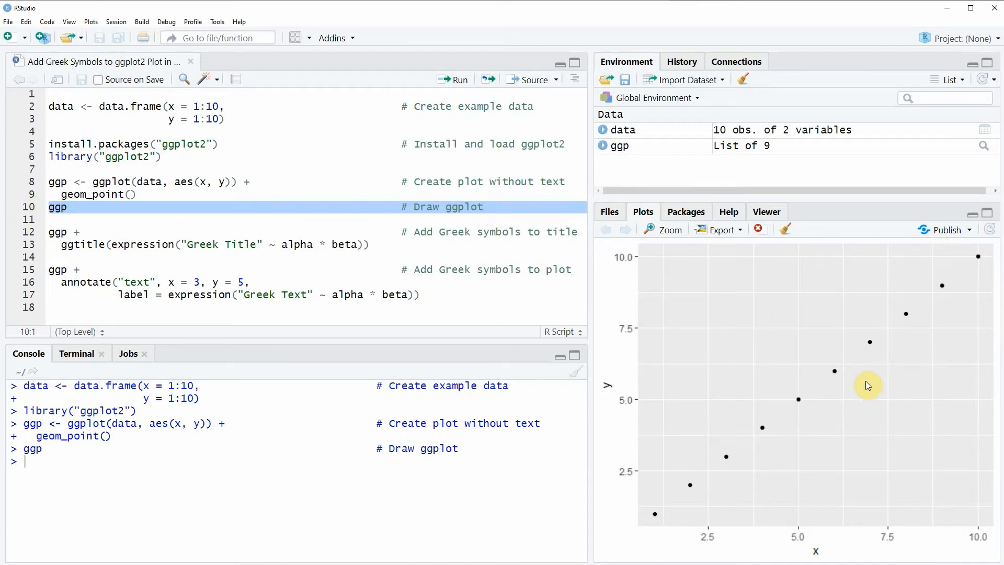
pyautogui.moveTo(852, 412)
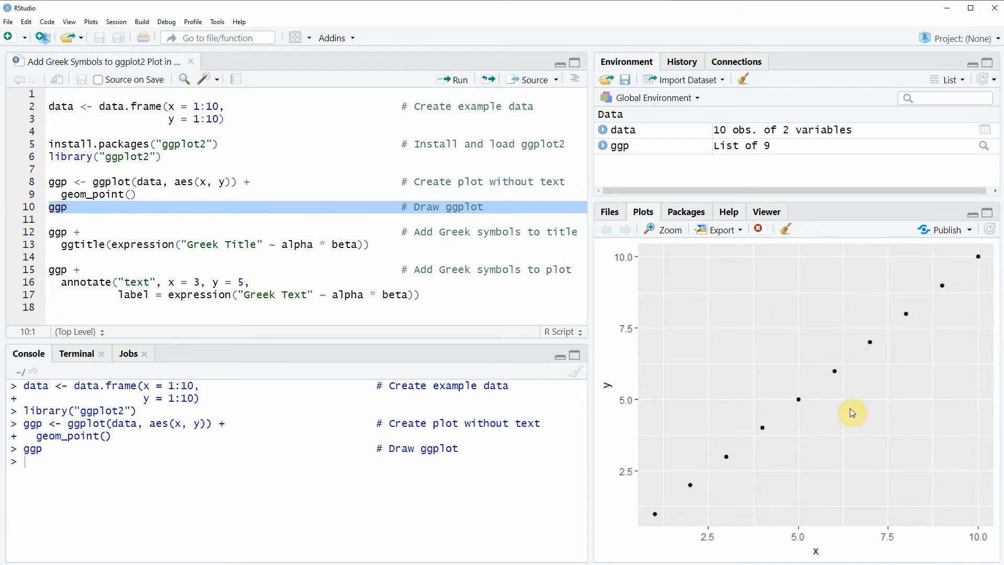
pyautogui.moveTo(861, 414)
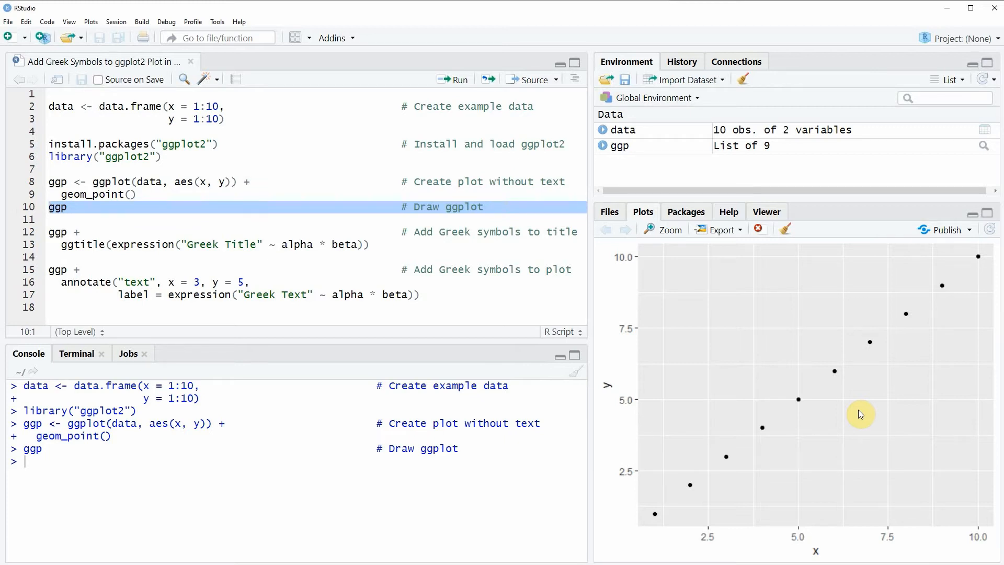
pyautogui.moveTo(43, 259)
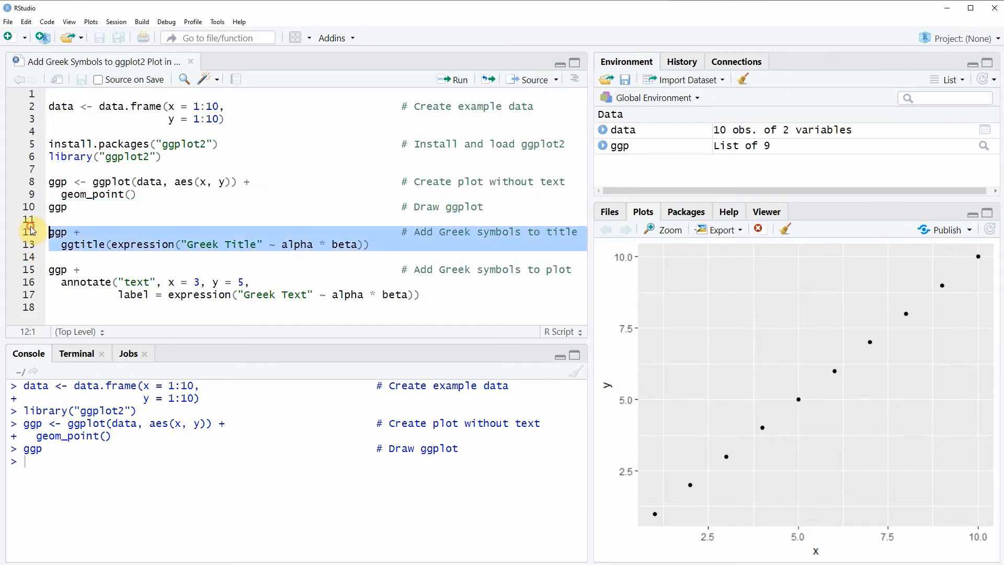
# Step: Highlight the ggtitle(expression(...)) code, then run it to add the 'Greek Title αβ' heading
pyautogui.click(106, 231)
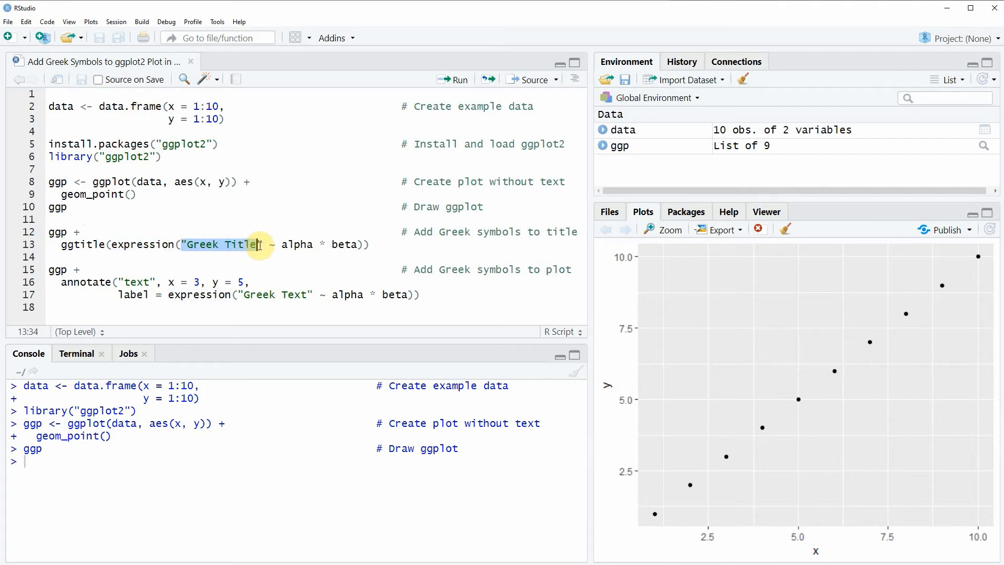
pyautogui.moveTo(256, 244); pyautogui.dragTo(359, 245)
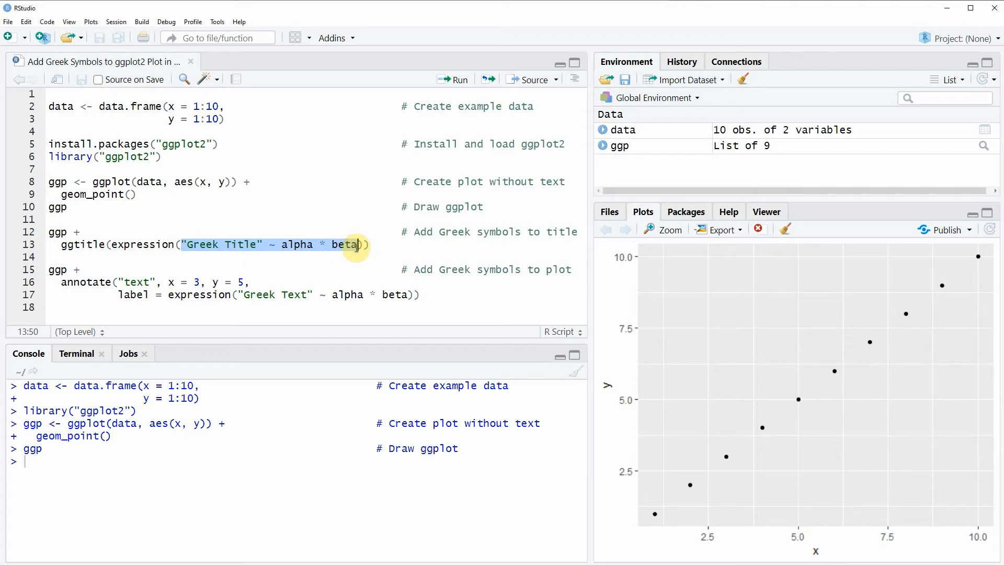
pyautogui.doubleClick(297, 245)
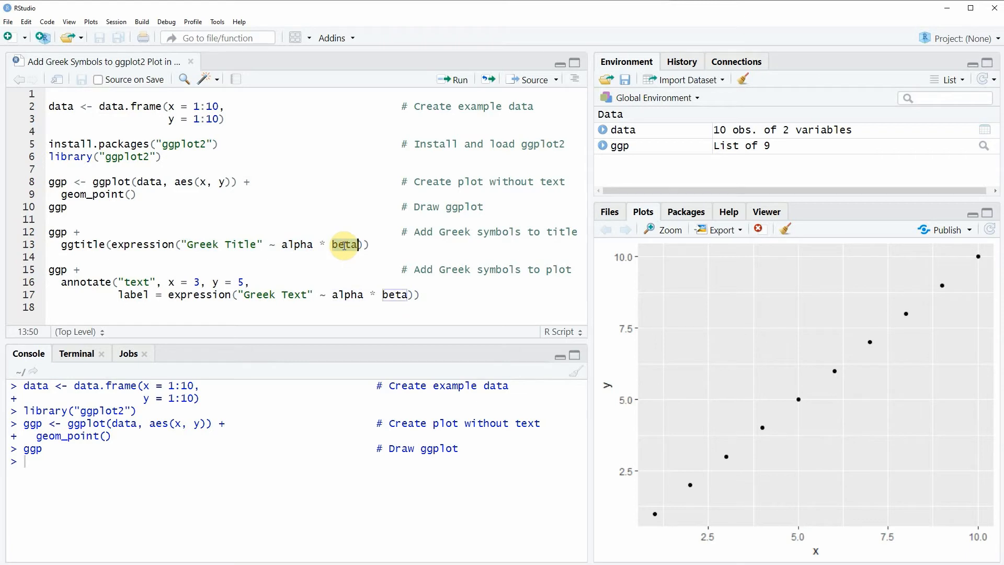
pyautogui.doubleClick(344, 244)
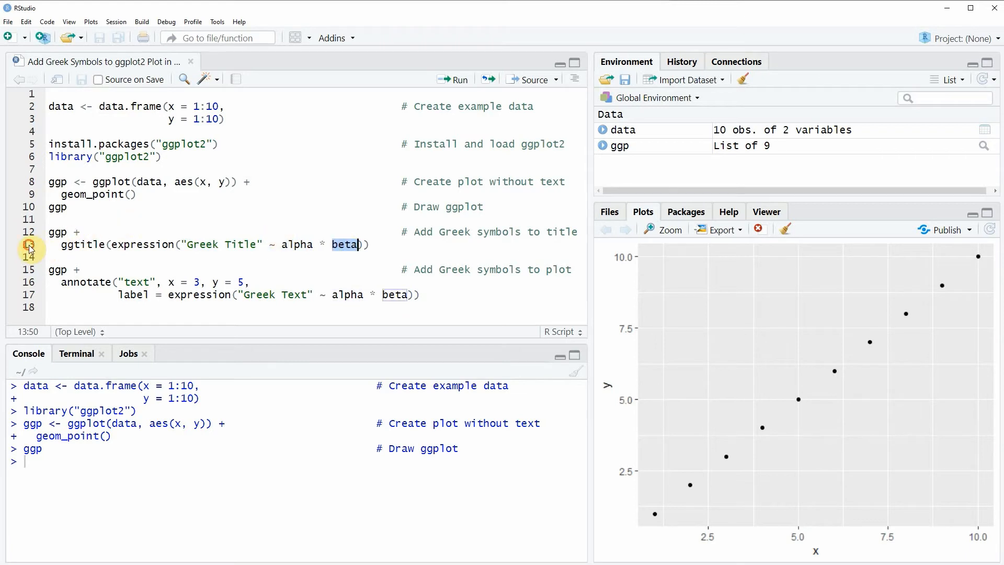
pyautogui.click(453, 79)
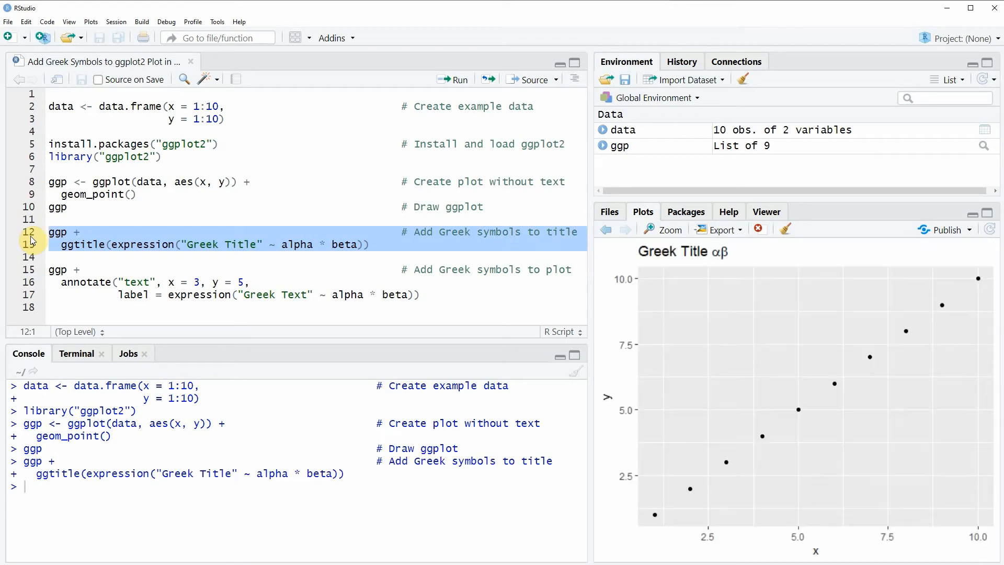
pyautogui.moveTo(784, 348)
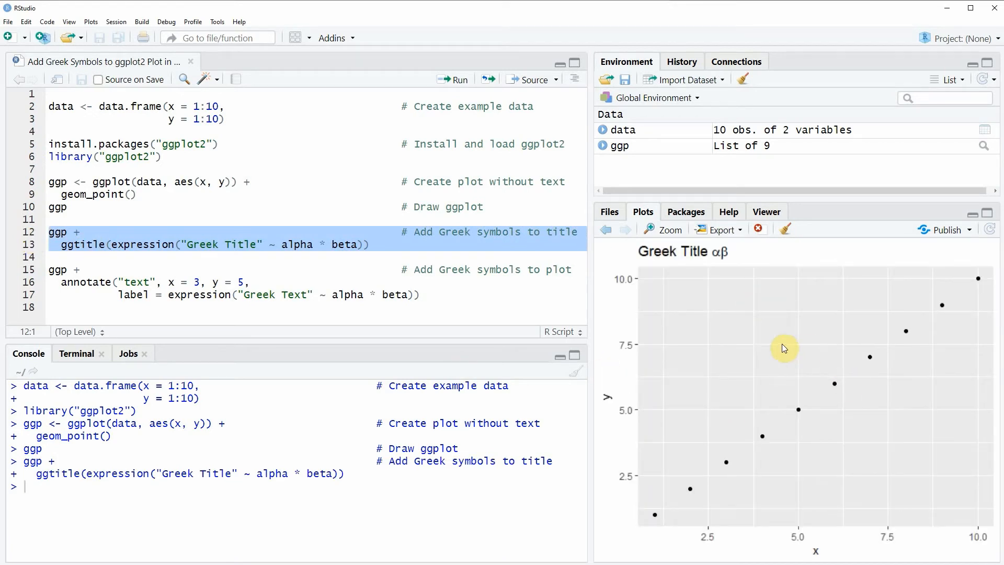
pyautogui.moveTo(641, 264)
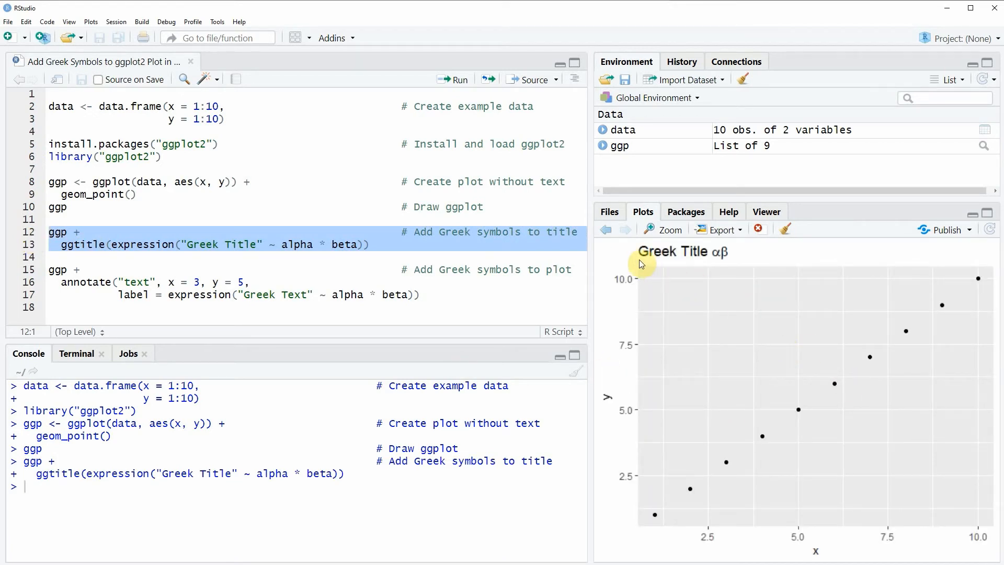
pyautogui.moveTo(793, 268)
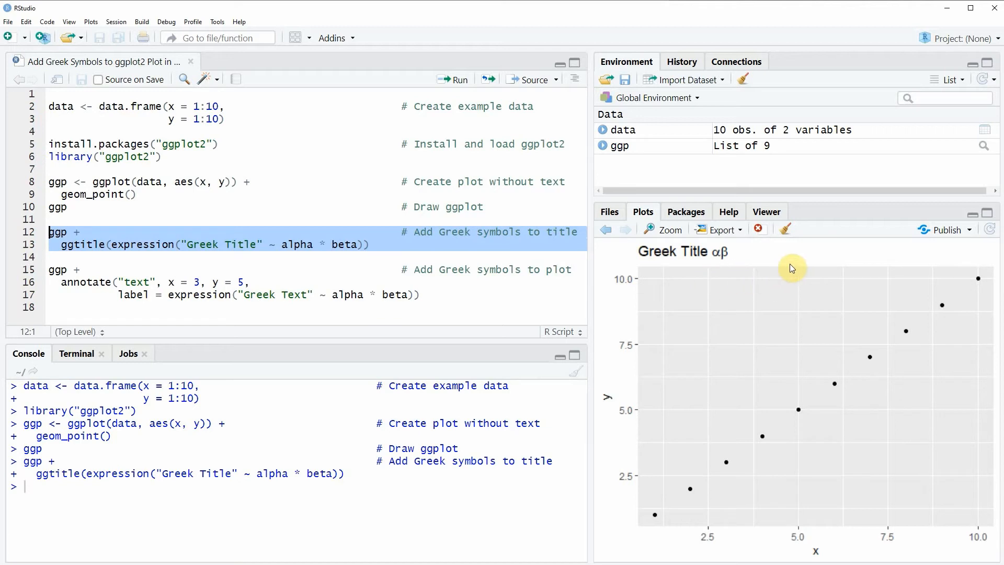
pyautogui.moveTo(730, 263)
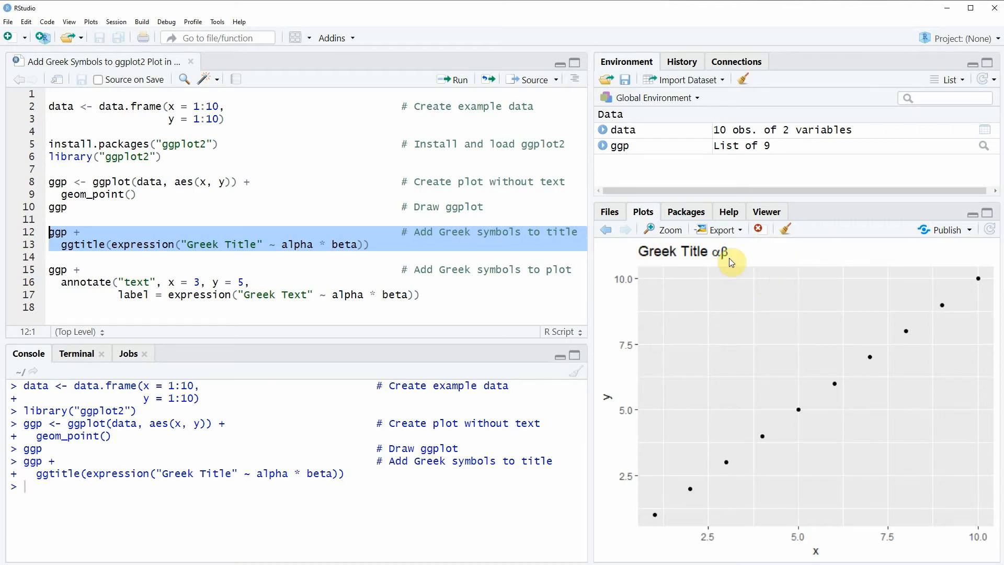
pyautogui.moveTo(671, 265)
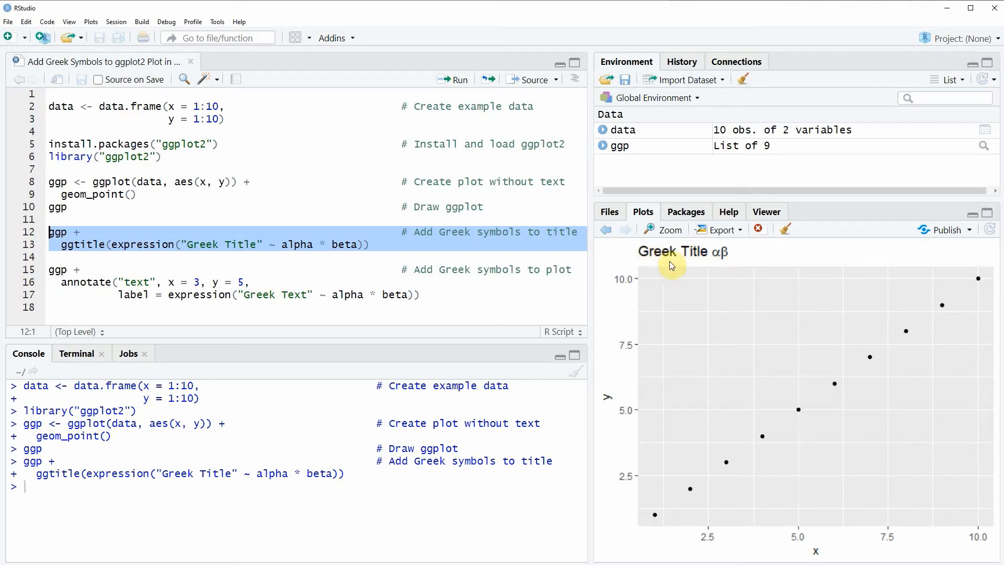
pyautogui.moveTo(734, 264)
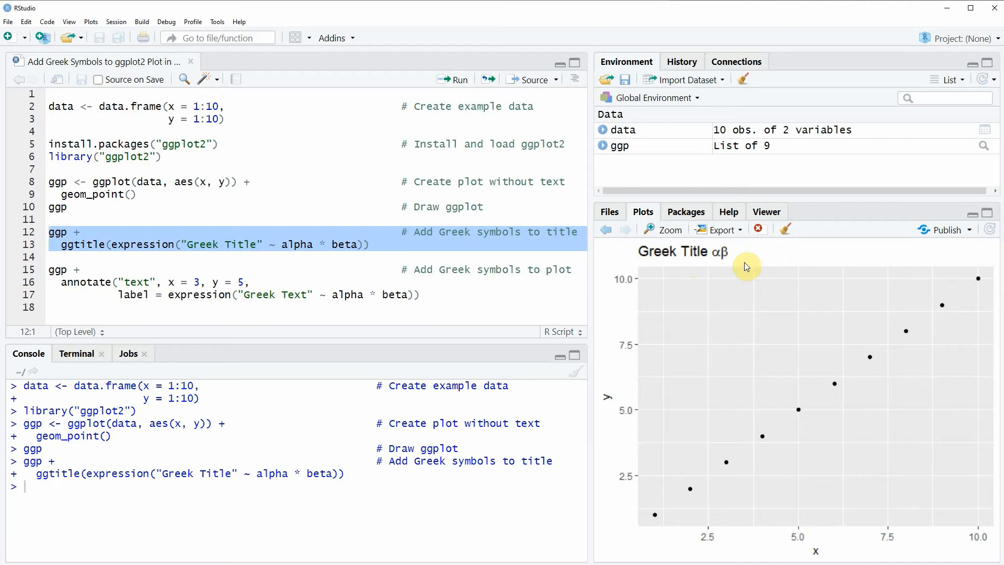
pyautogui.moveTo(737, 260)
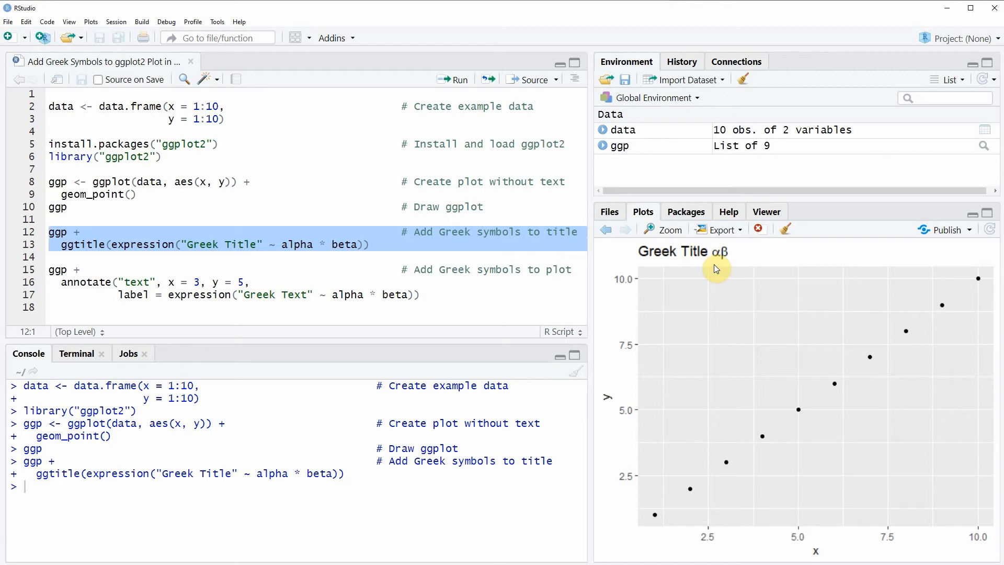
pyautogui.moveTo(701, 265)
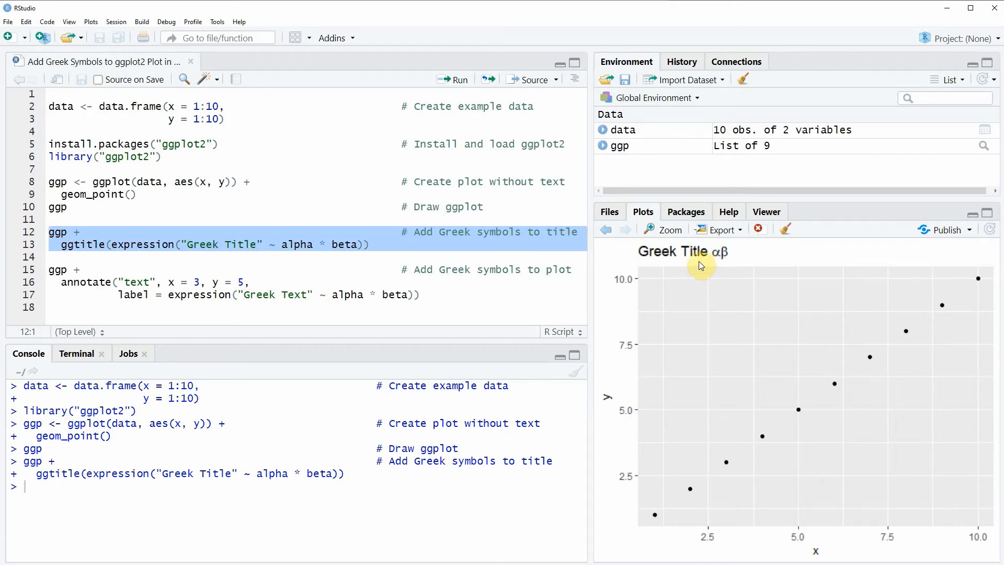
pyautogui.moveTo(377, 379)
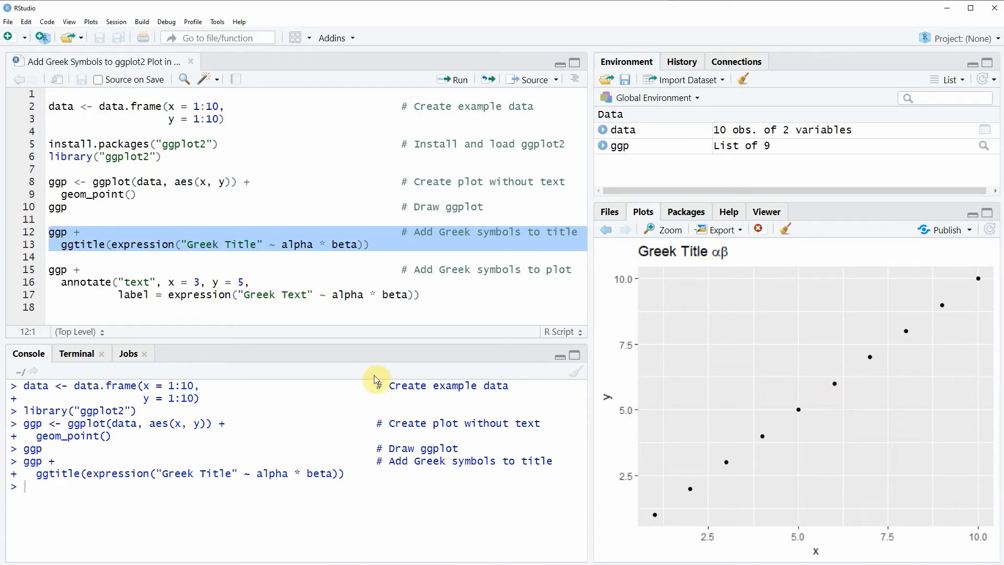
pyautogui.moveTo(29, 275)
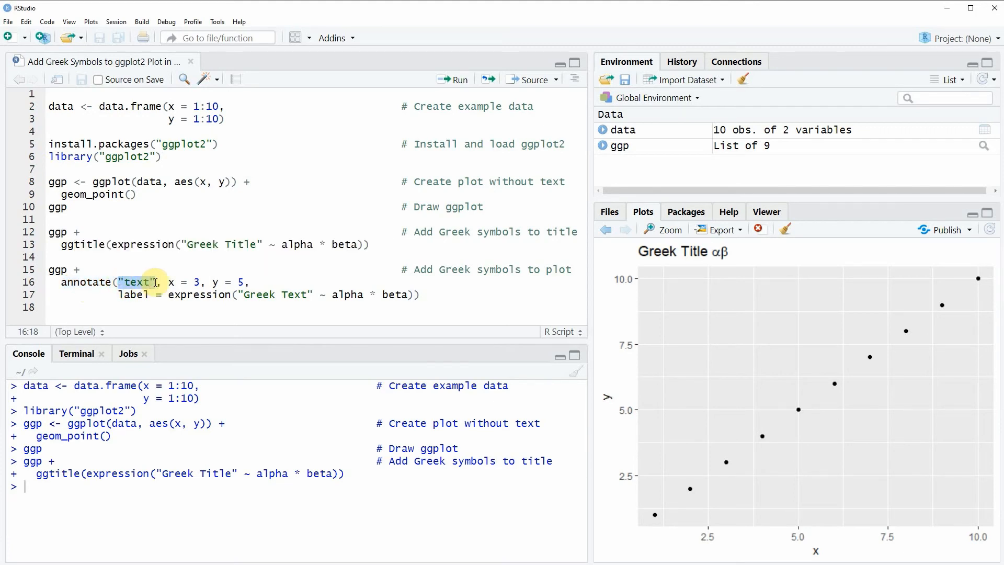
pyautogui.moveTo(148, 283); pyautogui.dragTo(228, 283)
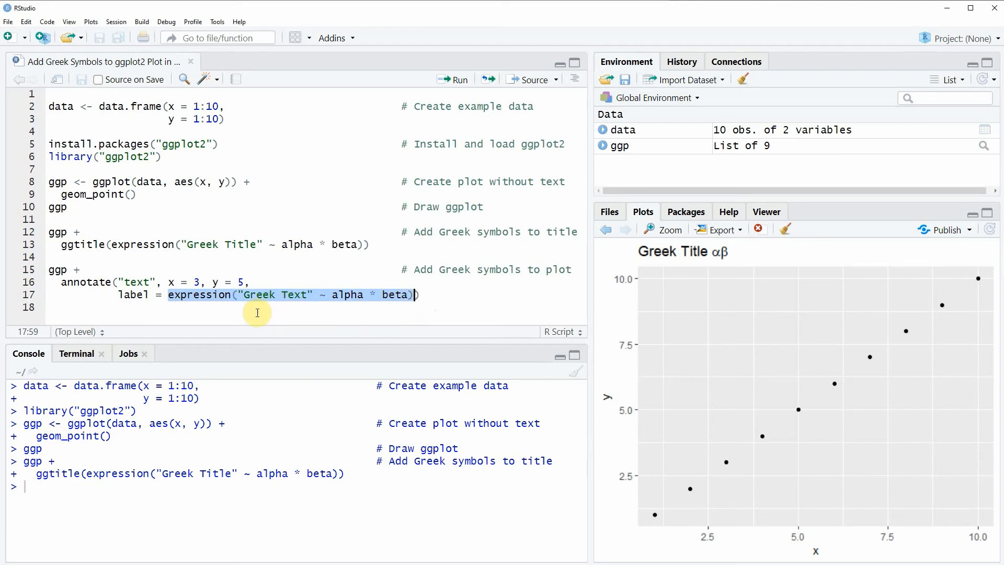
pyautogui.moveTo(314, 303)
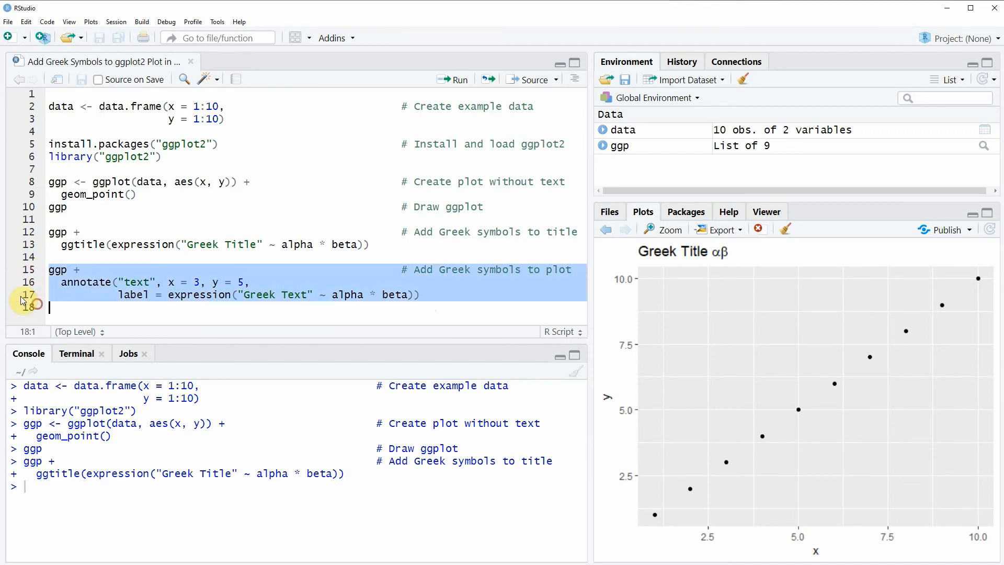
# Step: Run the annotate() lines 15–17 to place 'Greek Text αβ' at x 3, y 5
pyautogui.click(453, 80)
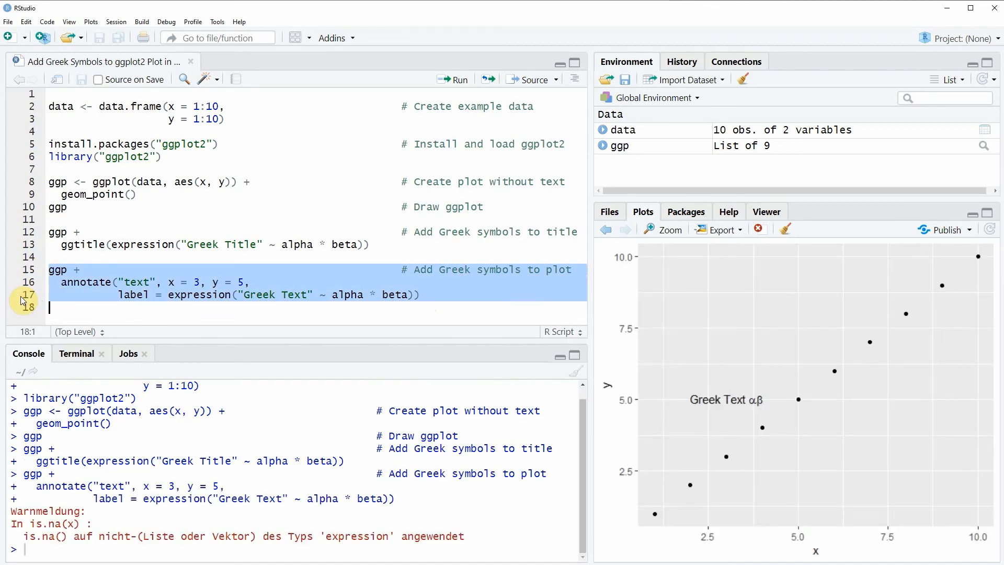
pyautogui.moveTo(768, 416)
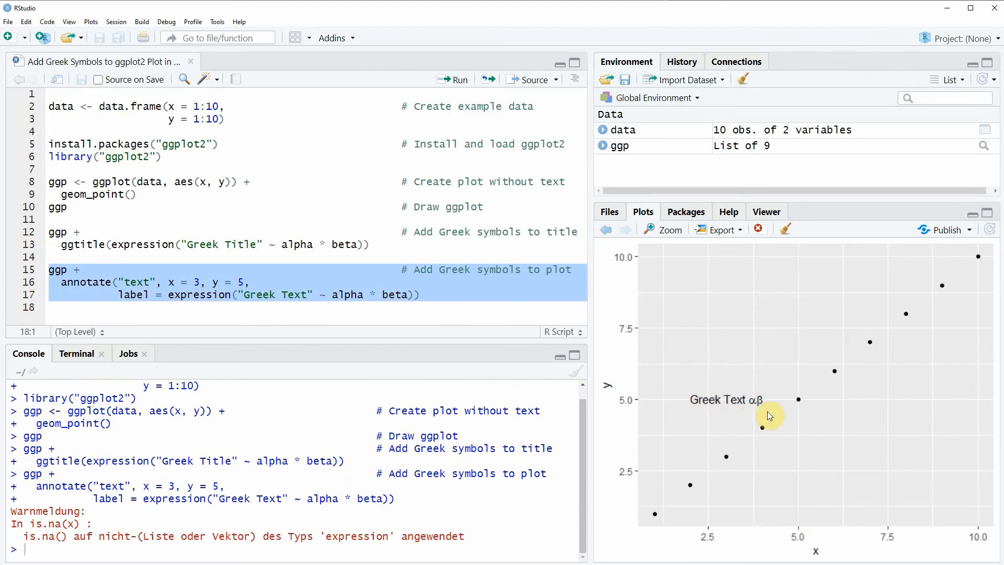
pyautogui.moveTo(770, 391)
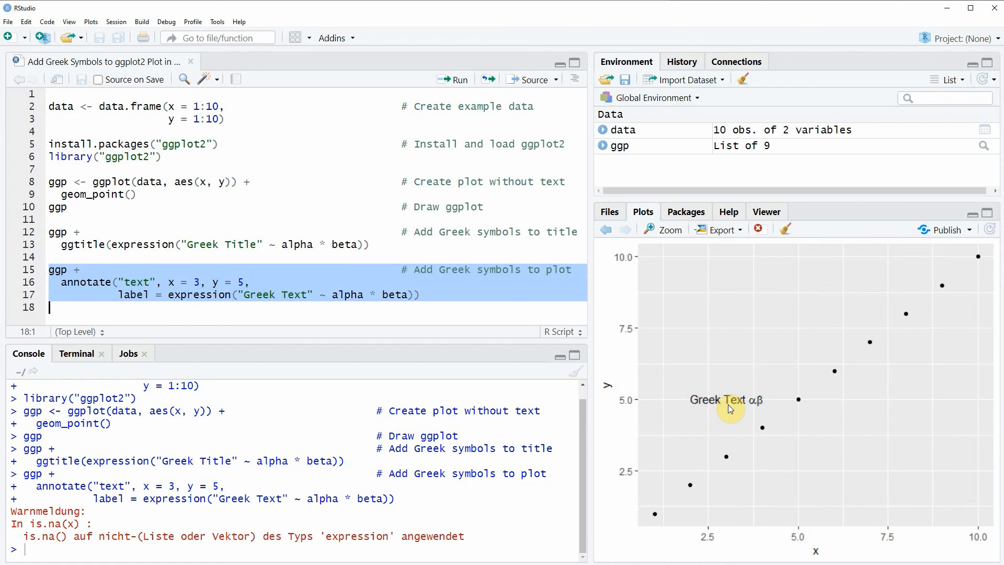
pyautogui.moveTo(824, 395)
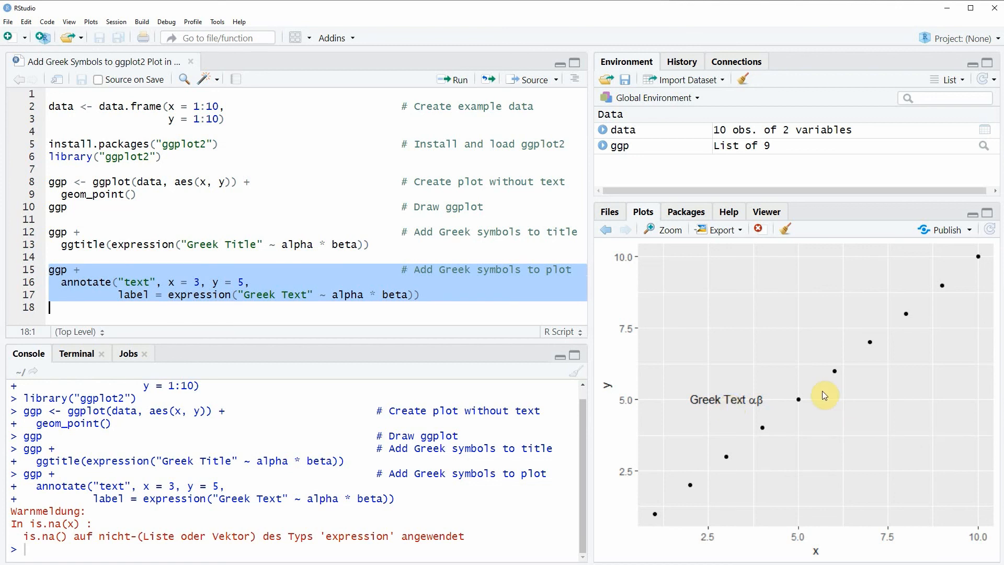